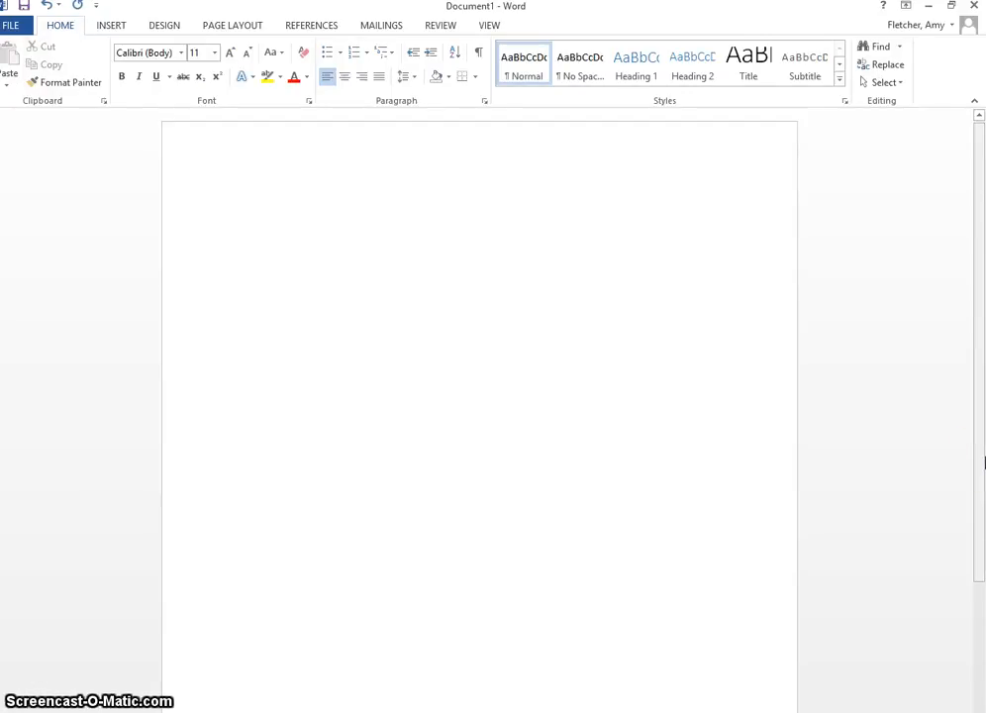
Set the typing format to 14-point Arial, bold and centred.
{"action": "left_click", "coordinate": [236, 203]}
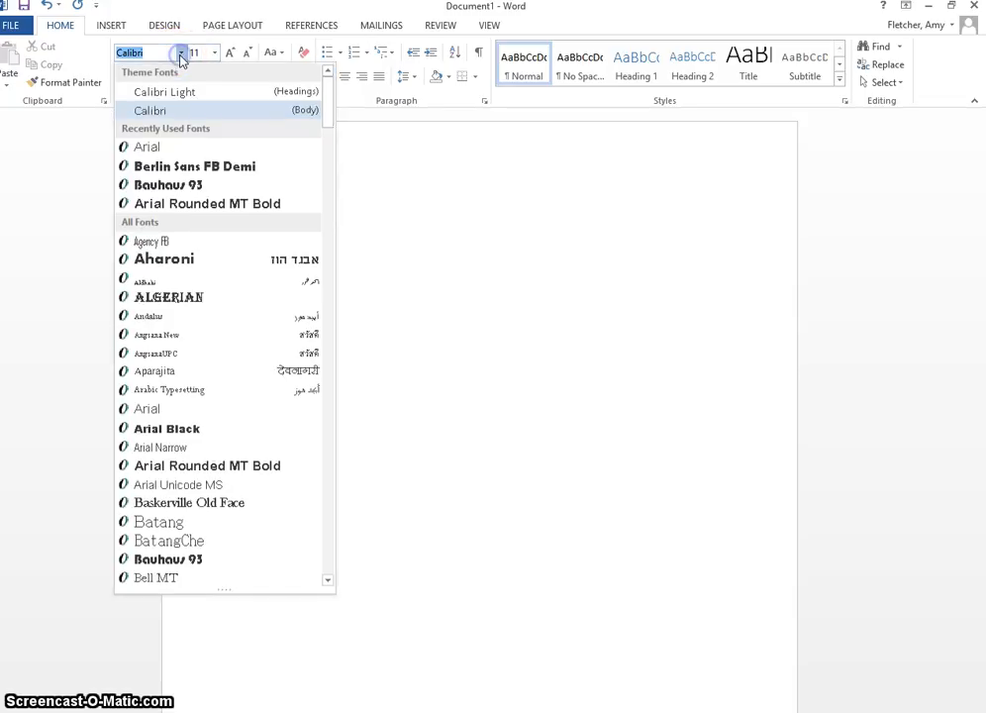
{"action": "left_click", "coordinate": [147, 146]}
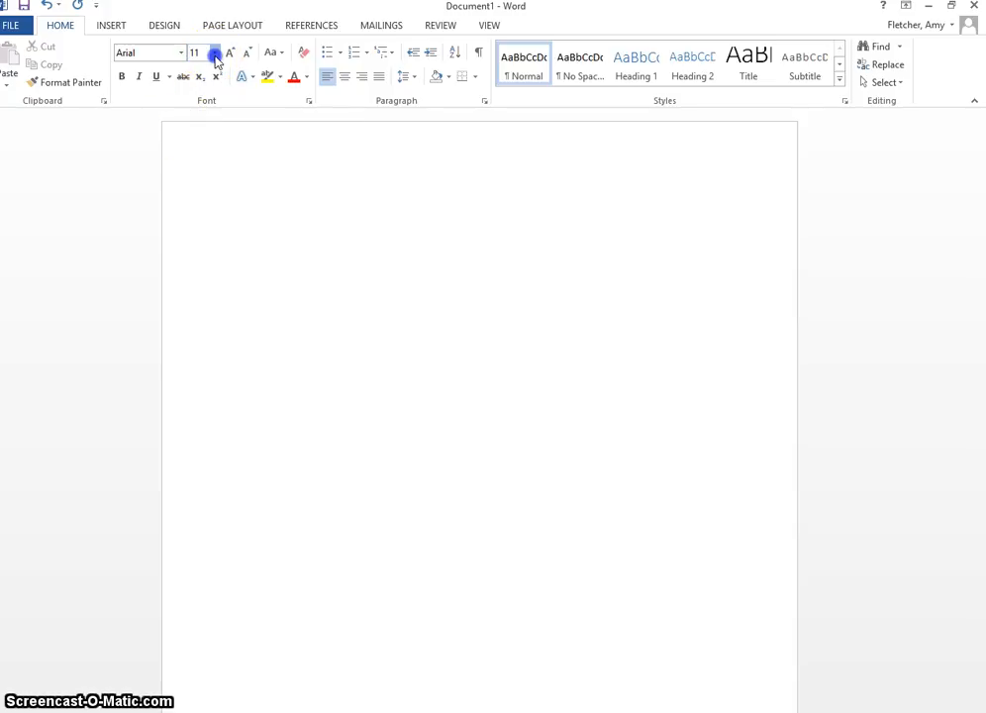
{"action": "left_click", "coordinate": [215, 52]}
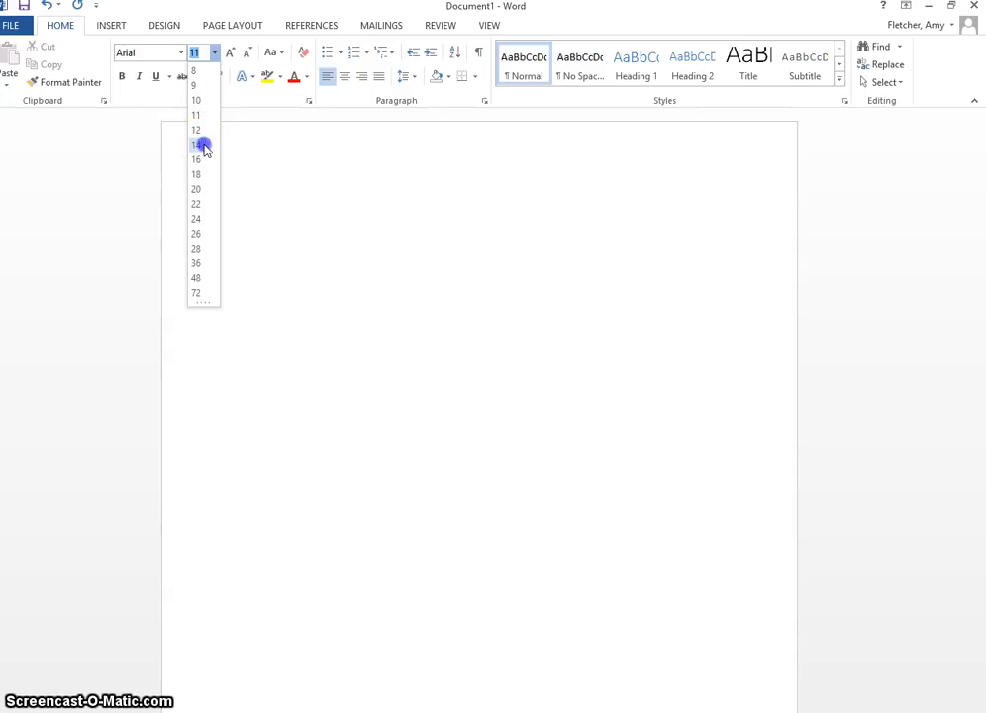
{"action": "left_click", "coordinate": [195, 144]}
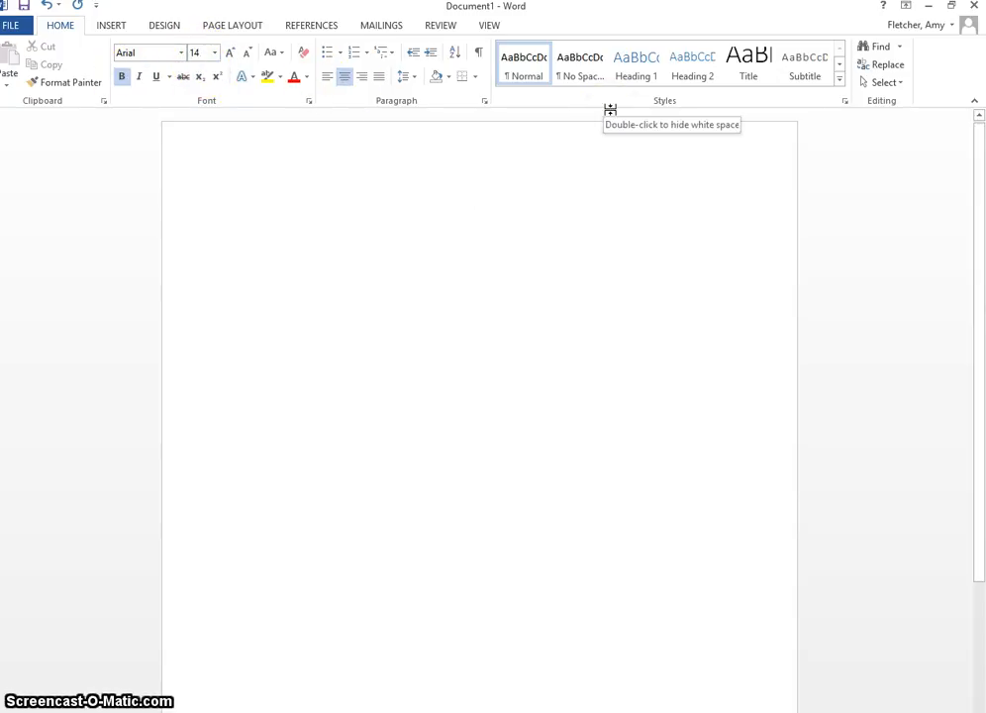
Type the title 'Turtles' and drop the next line's font size to 12.
{"action": "type", "text": "Turt"}
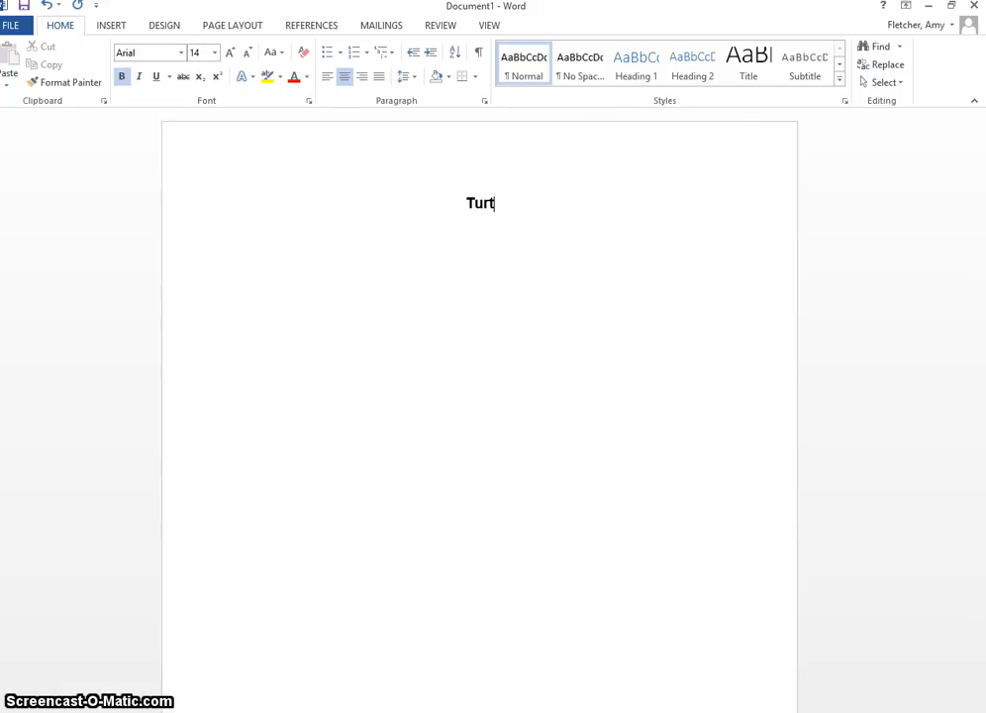
{"action": "type", "text": "les"}
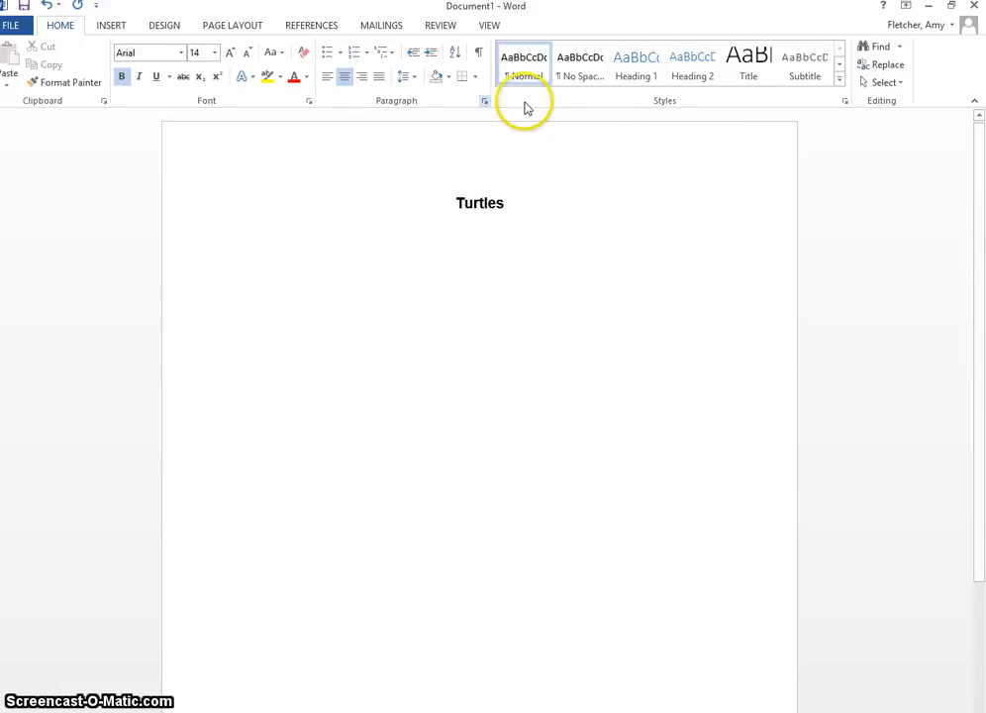
{"action": "mouse_move", "coordinate": [243, 120]}
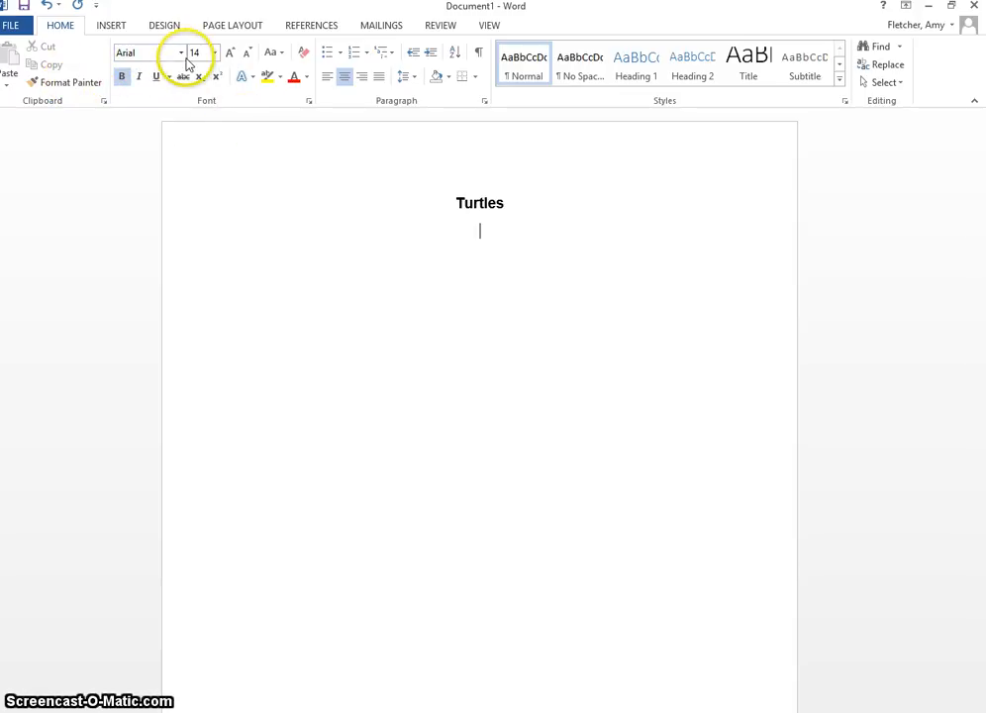
{"action": "left_click", "coordinate": [214, 52]}
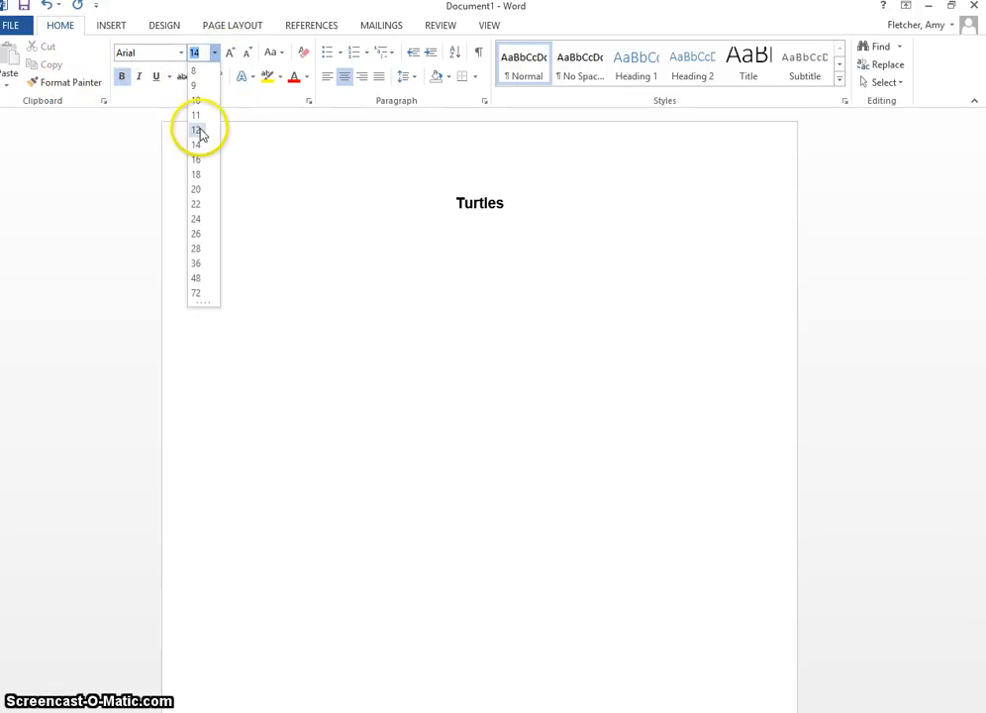
{"action": "left_click", "coordinate": [195, 130]}
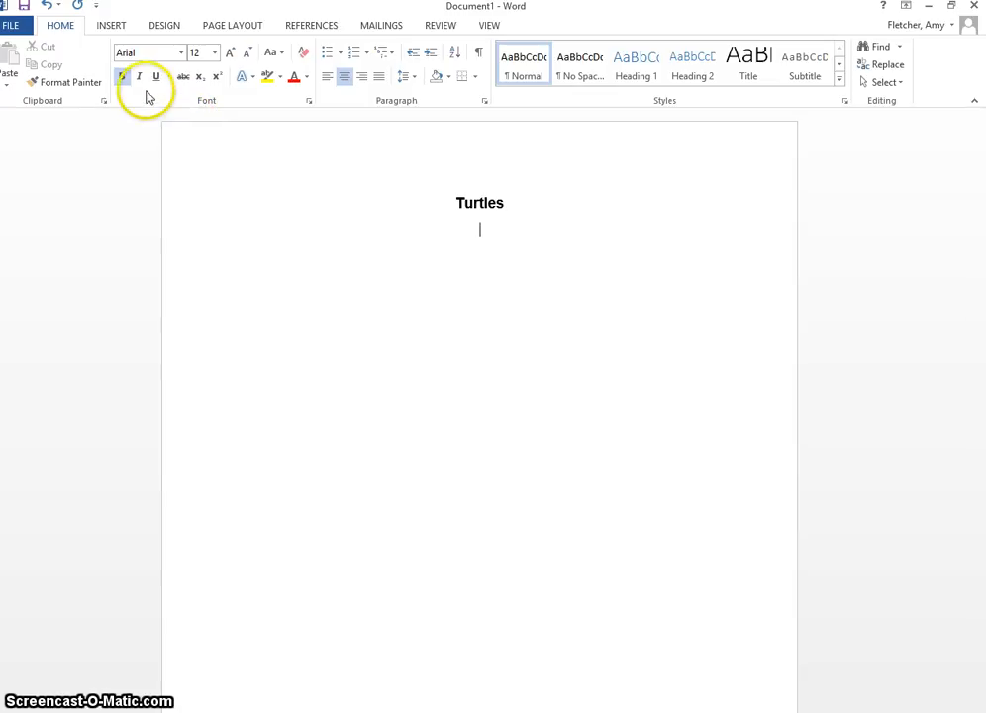
{"action": "mouse_move", "coordinate": [238, 96]}
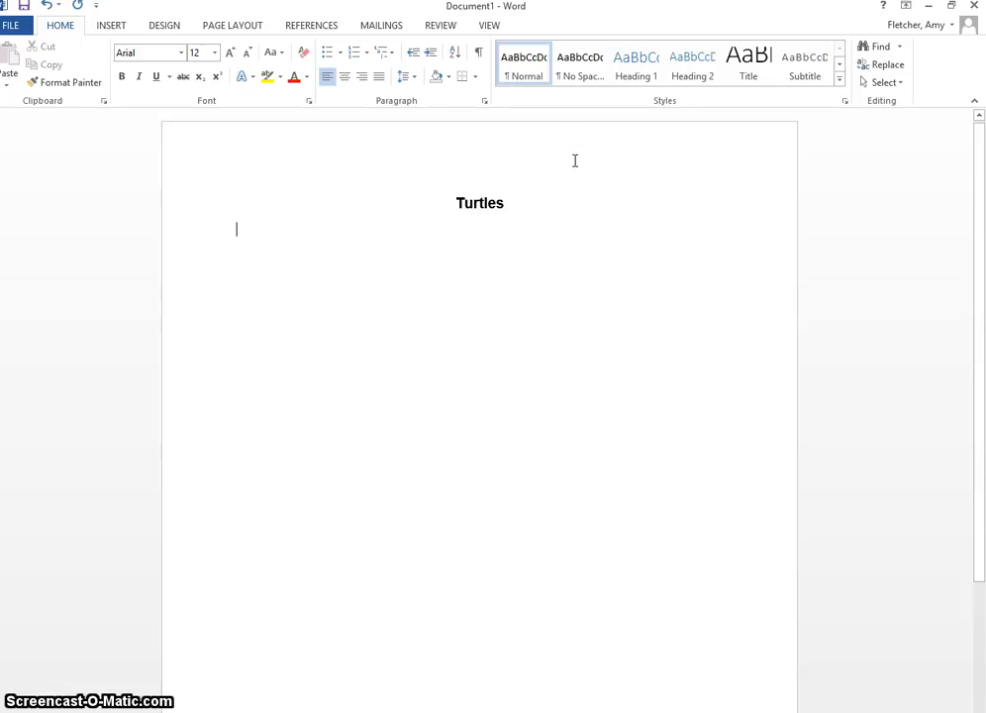
Number the first line and type 'Here are three reasons why turtles are my favorite animal.'.
{"action": "type", "text": "1."}
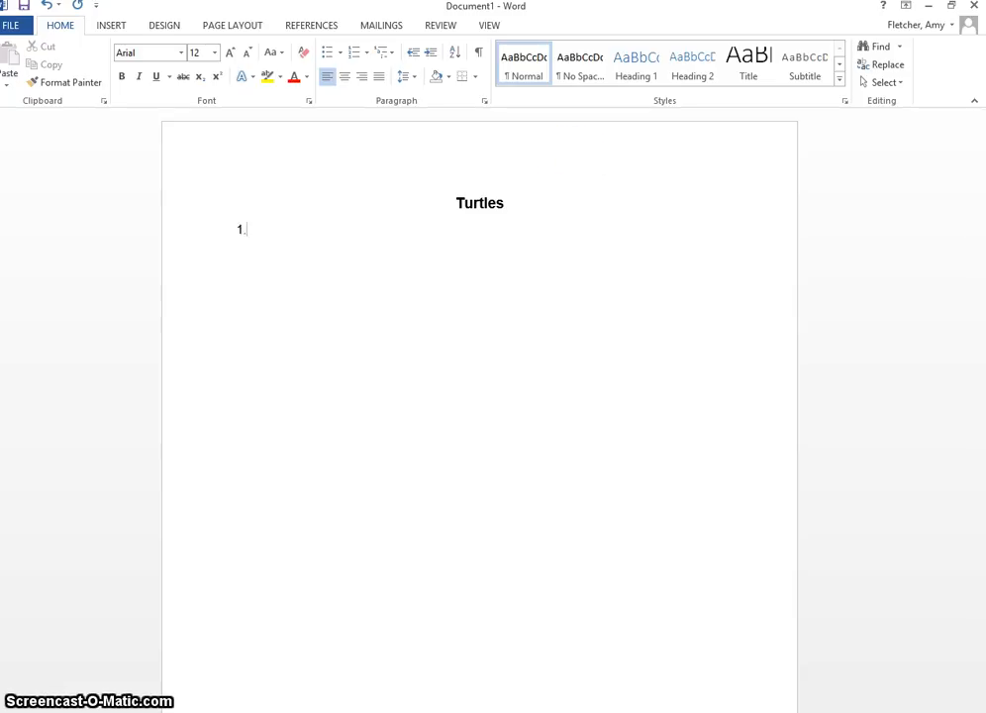
{"action": "left_click", "coordinate": [353, 51]}
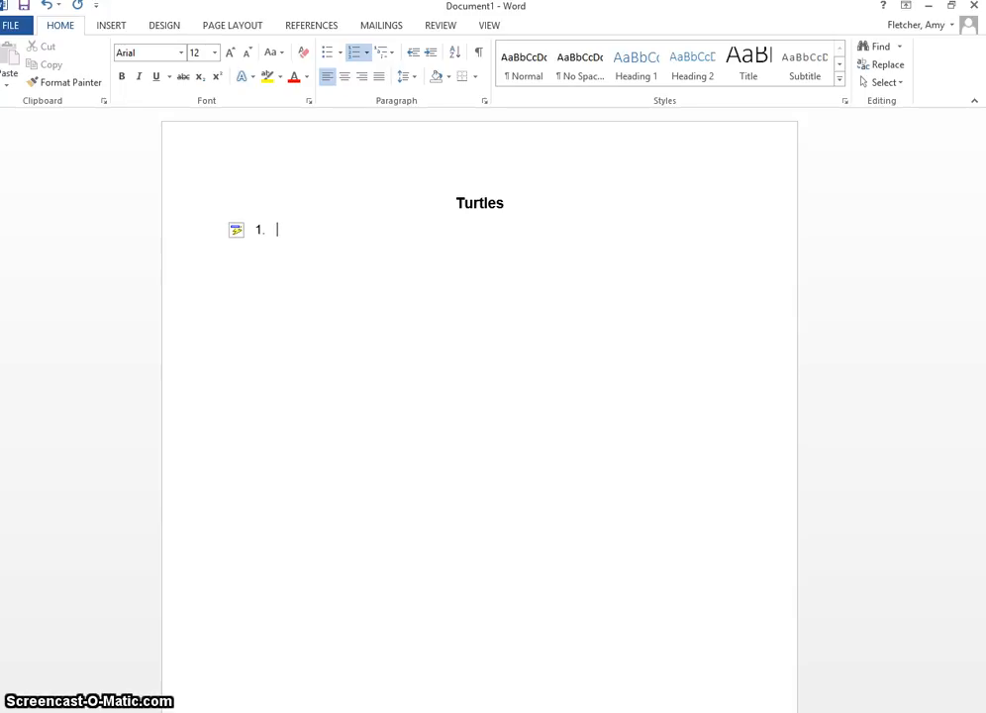
{"action": "type", "text": "Here are t"}
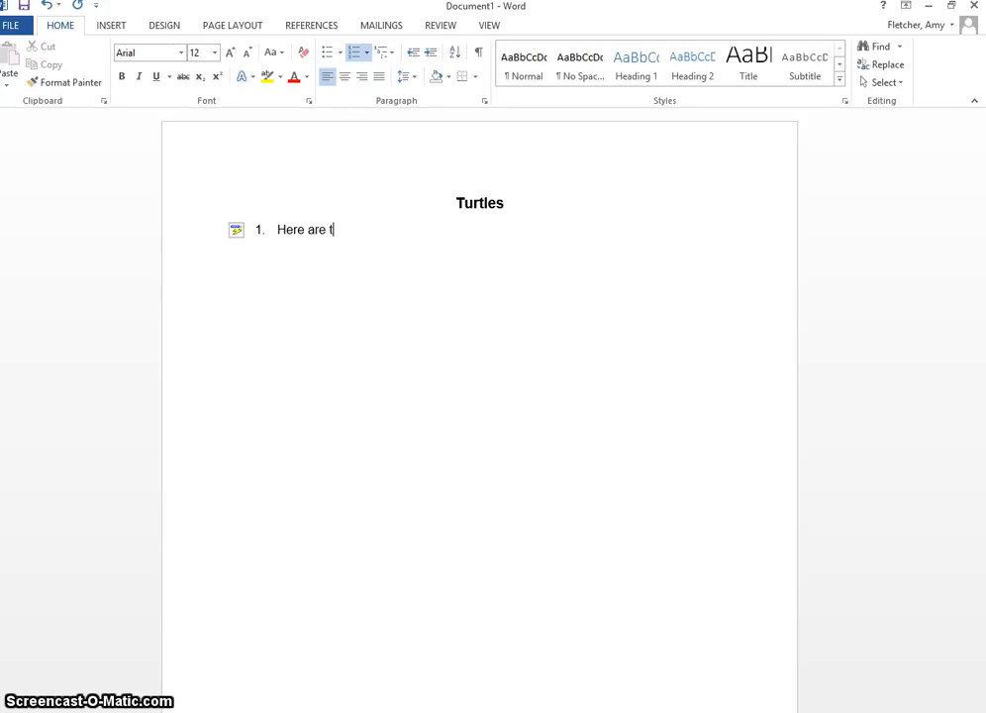
{"action": "type", "text": "hree reas"}
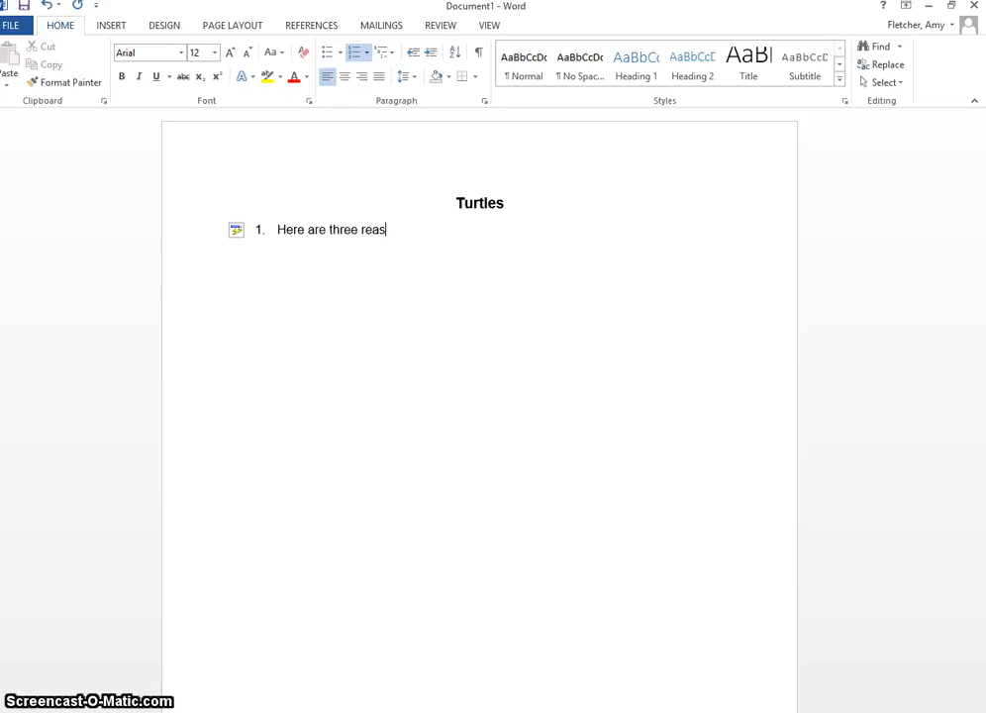
{"action": "type", "text": "ons why"}
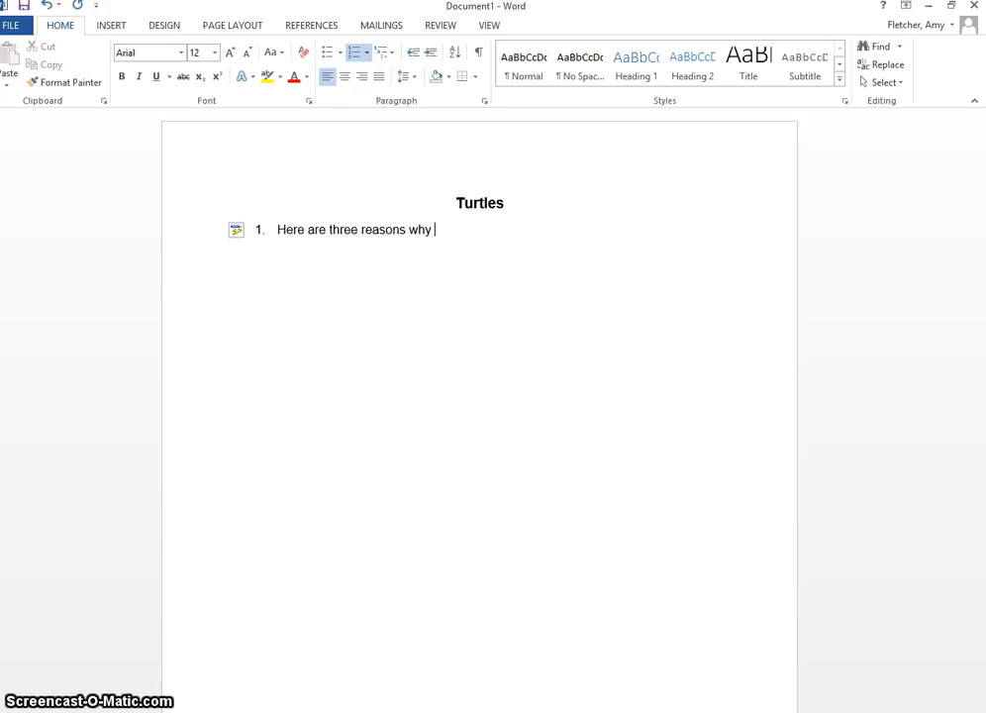
{"action": "type", "text": "turtles a"}
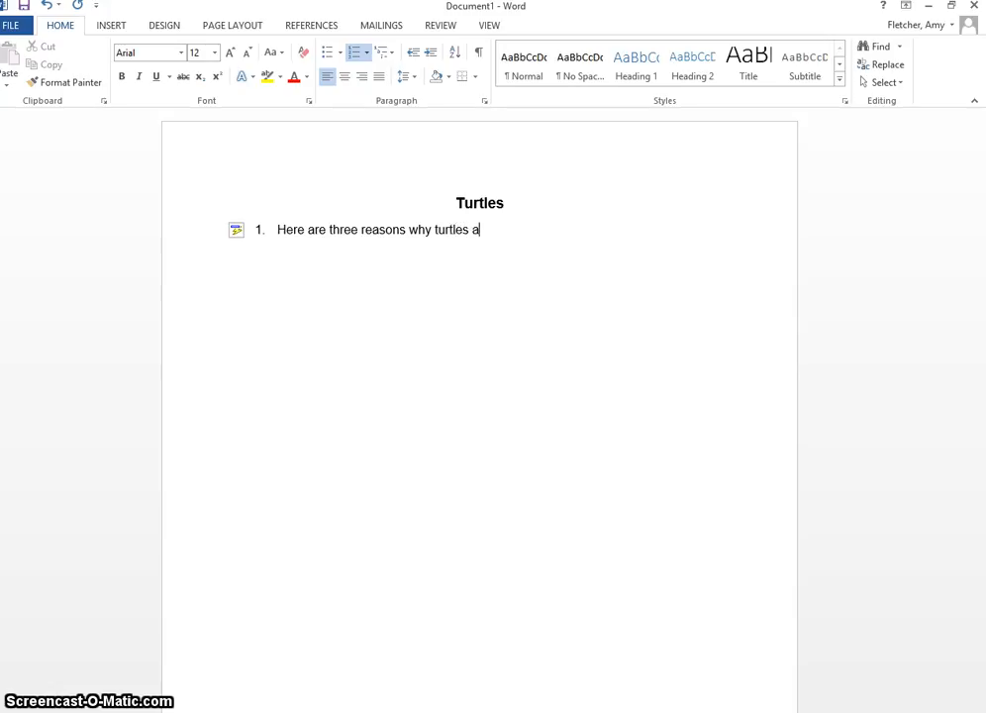
{"action": "type", "text": "re my"}
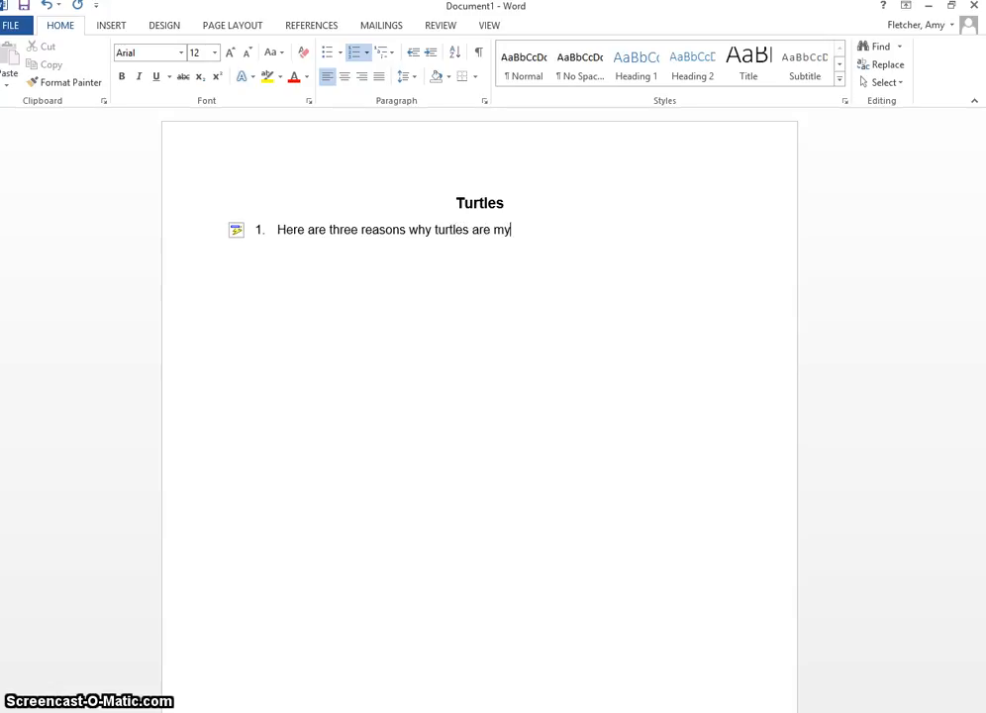
{"action": "type", "text": "favorit"}
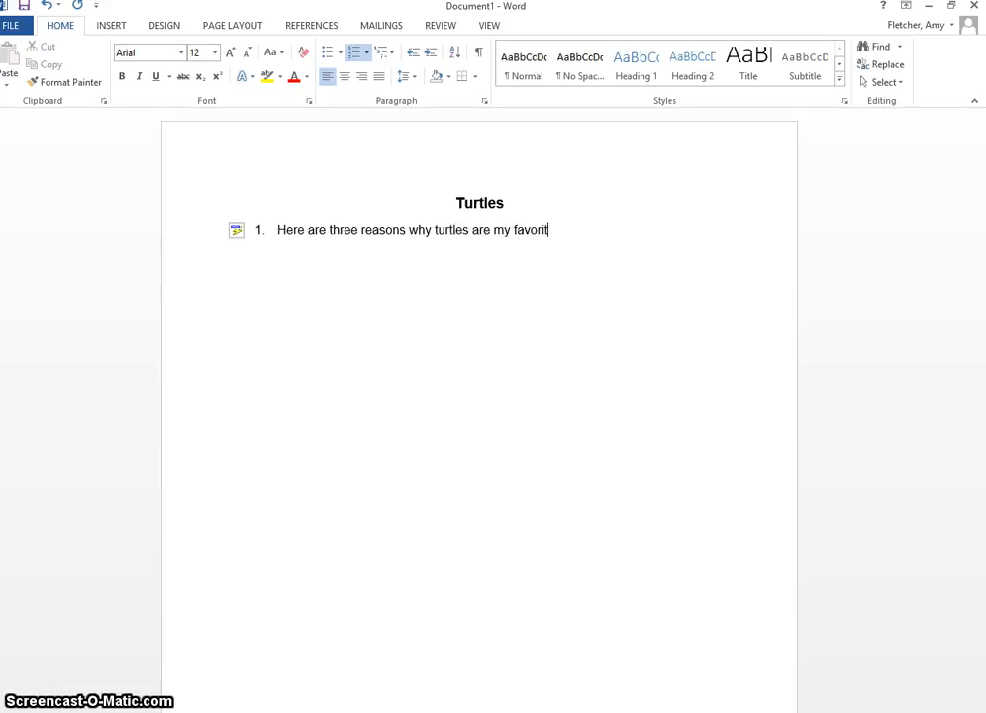
{"action": "type", "text": "e animal."}
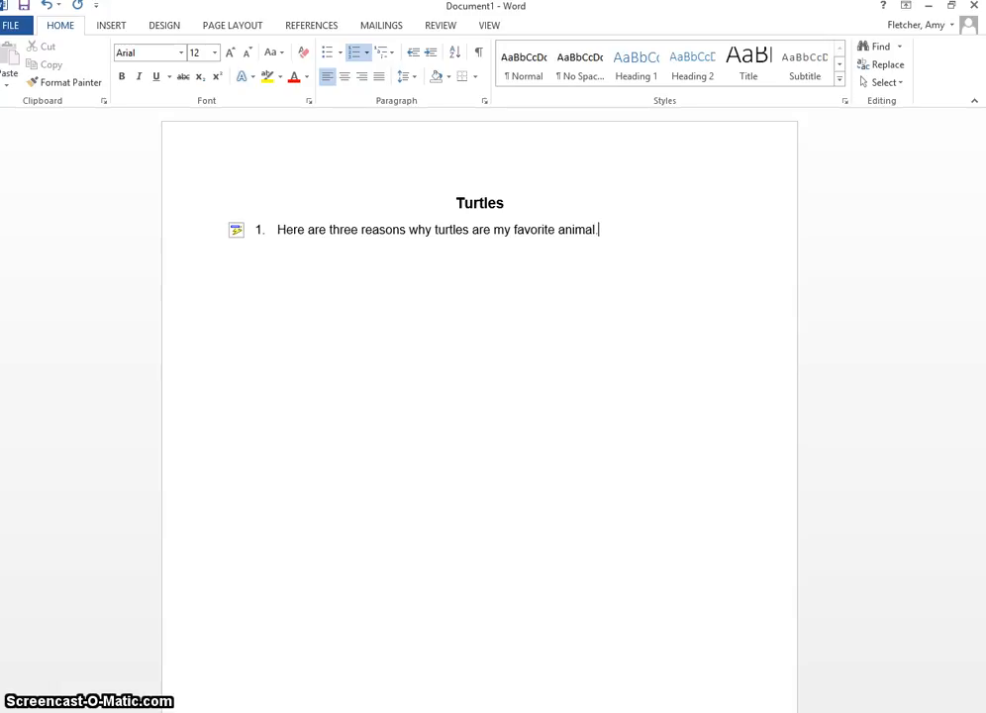
{"action": "mouse_move", "coordinate": [347, 232]}
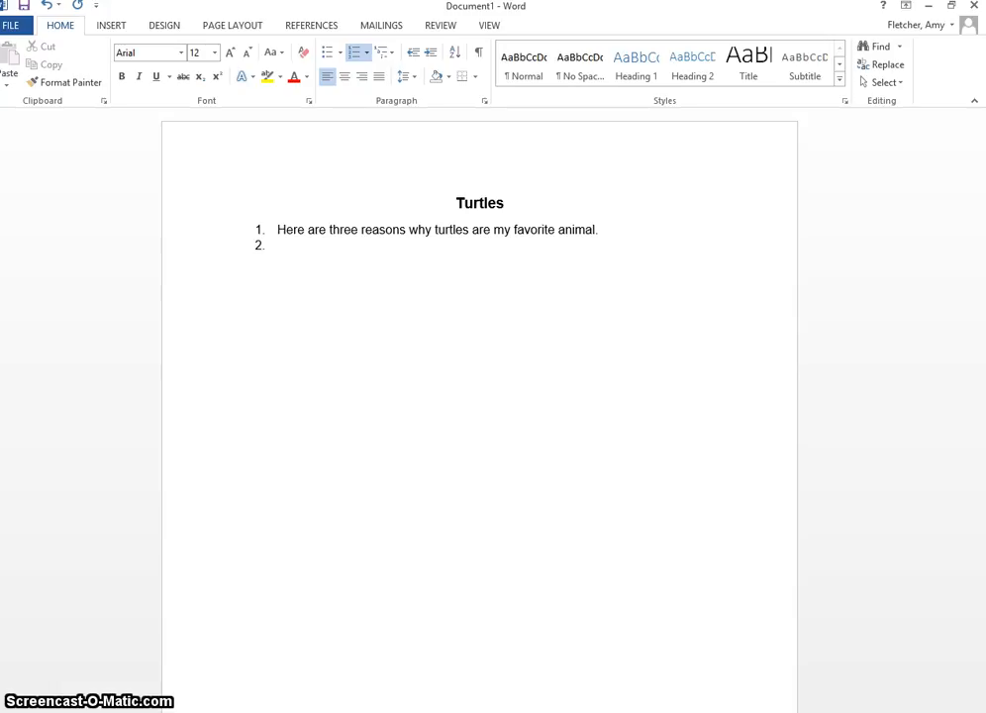
Type the second list item, 'Turtles have a protective shell.'.
{"action": "type", "text": "Tu"}
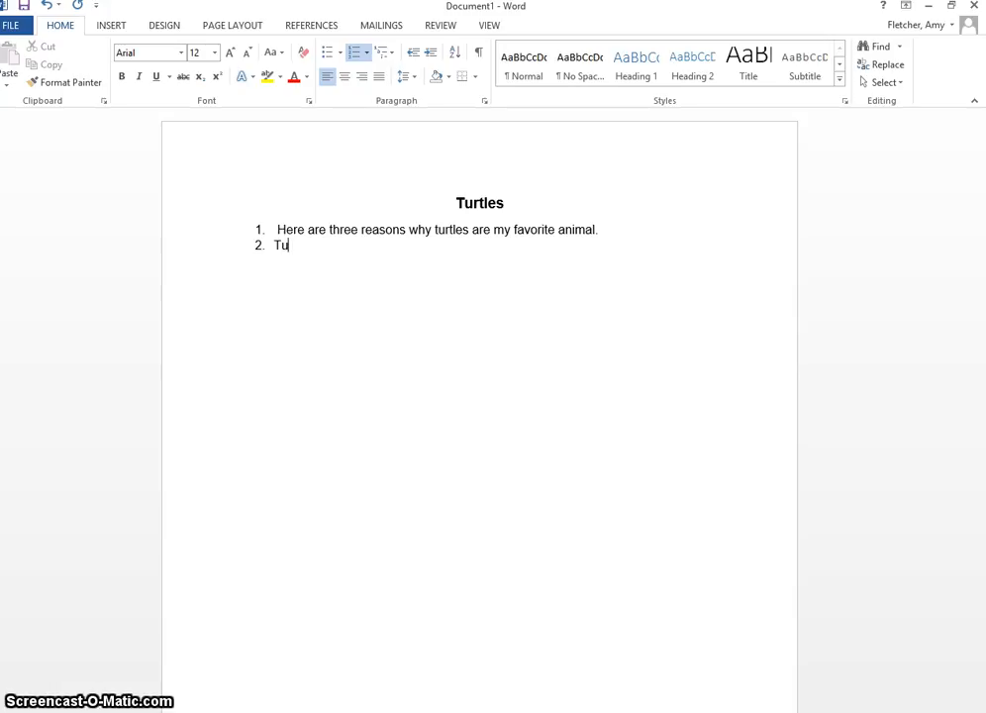
{"action": "type", "text": "rtles have a"}
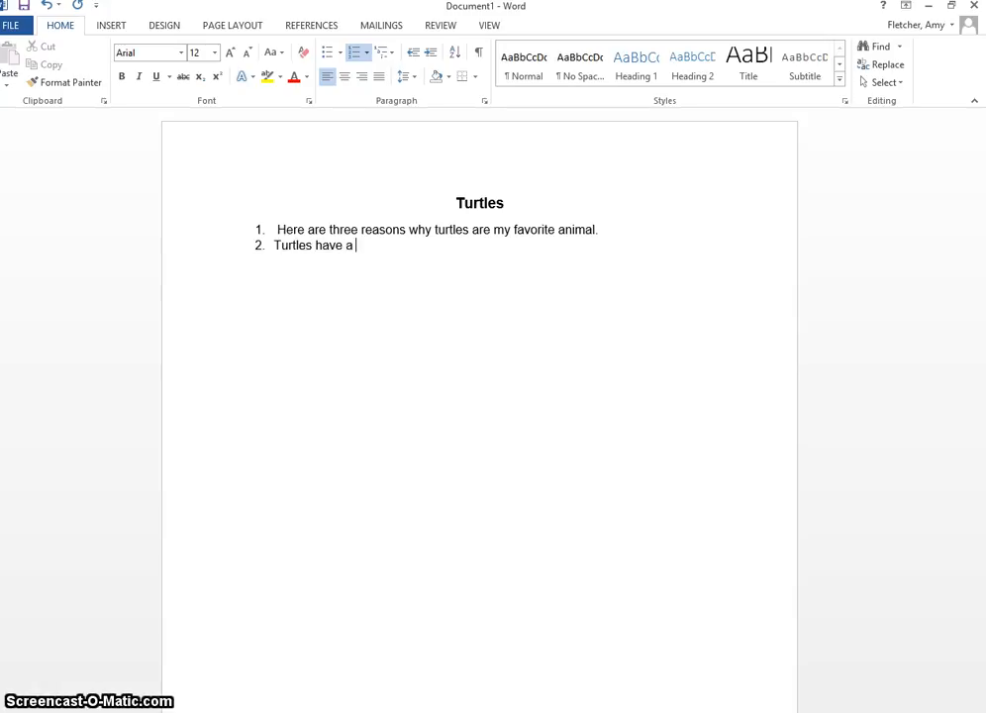
{"action": "type", "text": "protecti"}
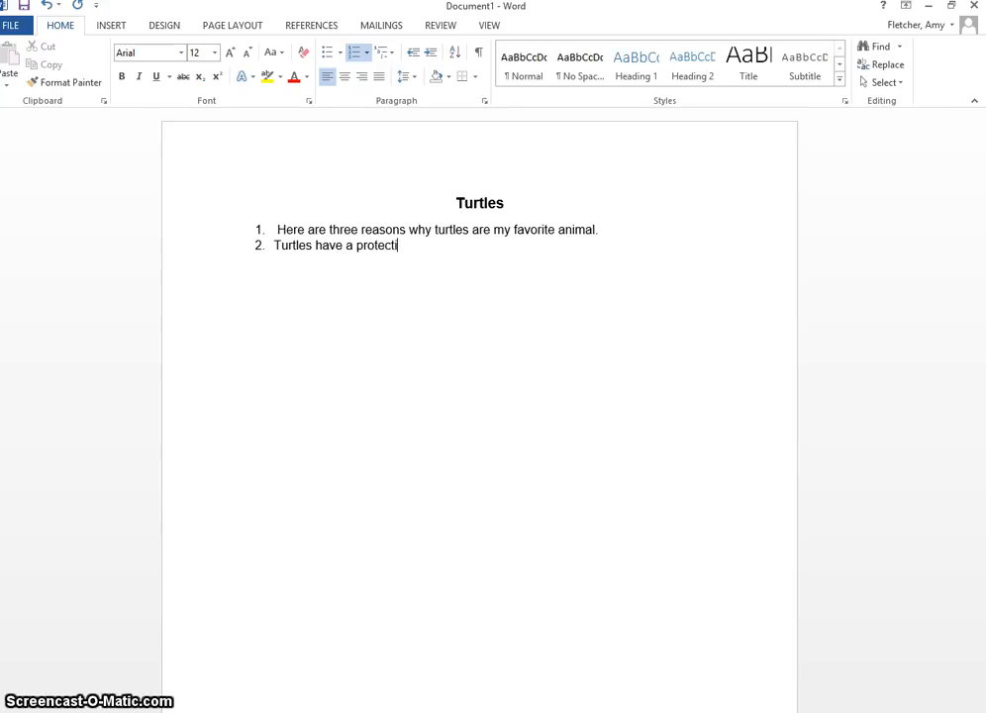
{"action": "type", "text": "ve shell"}
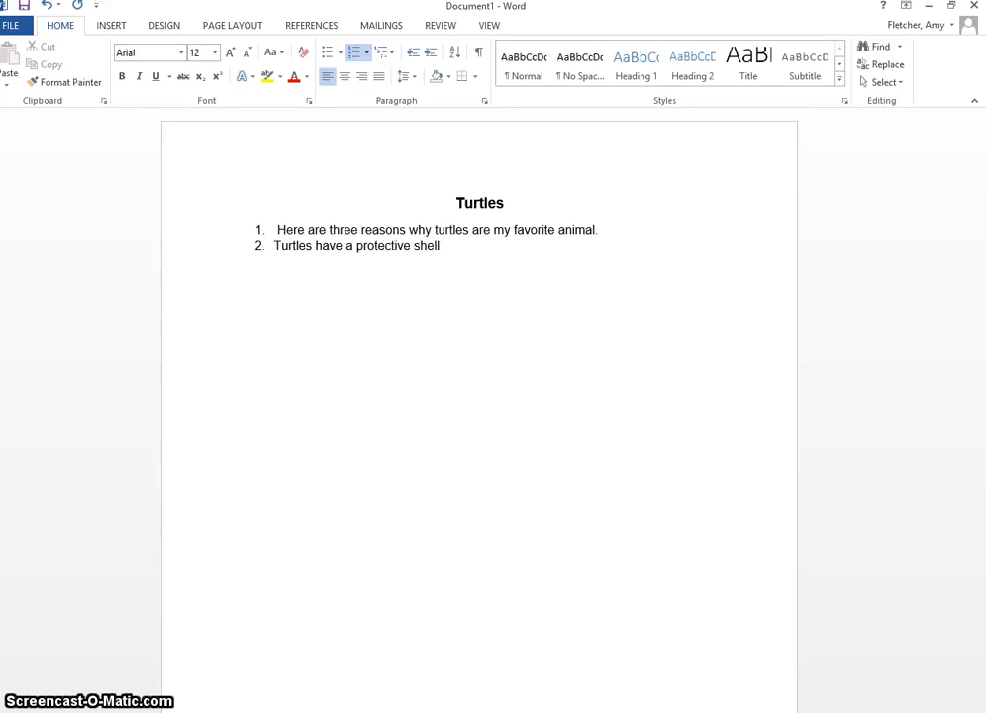
{"action": "type", "text": "."}
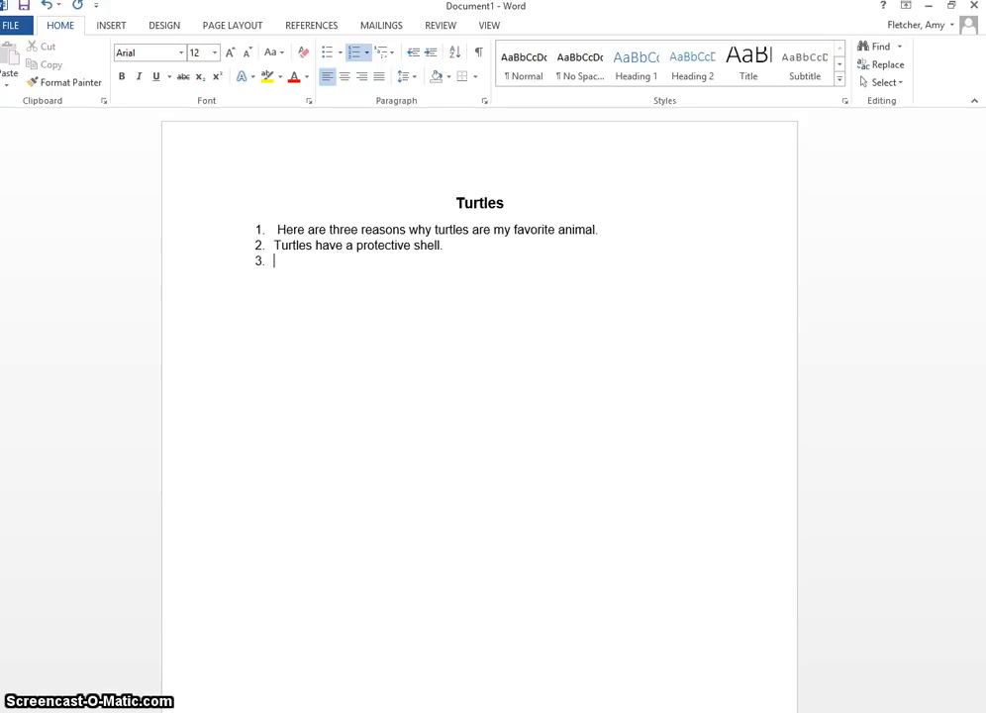
Type list item three, 'Turtles are great swimmers.'.
{"action": "type", "text": "Tr"}
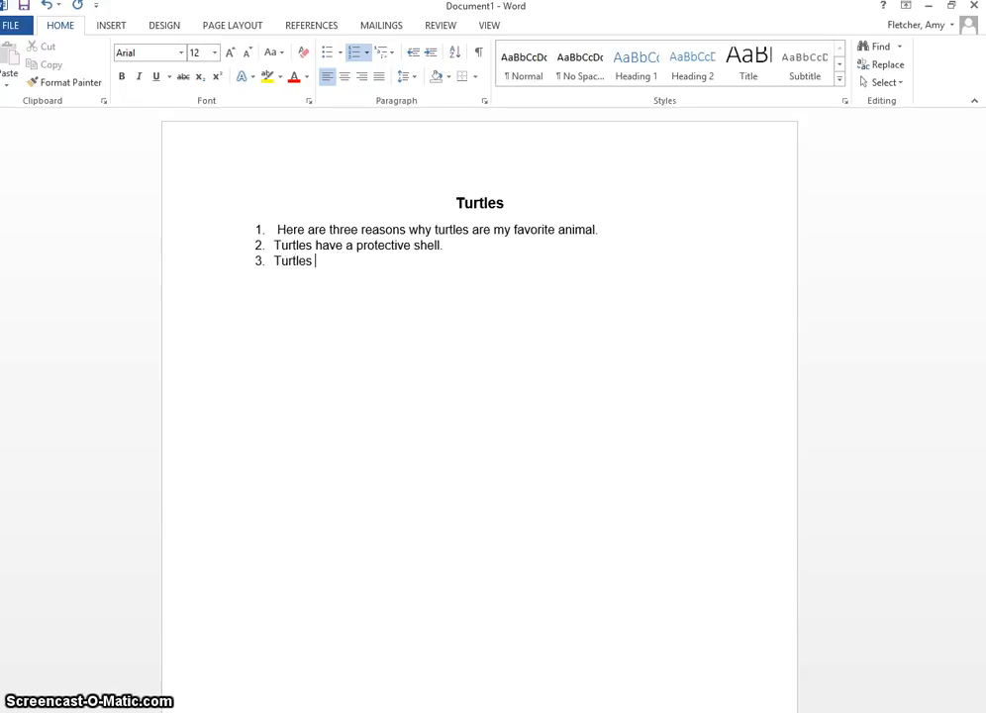
{"action": "type", "text": "are great swi"}
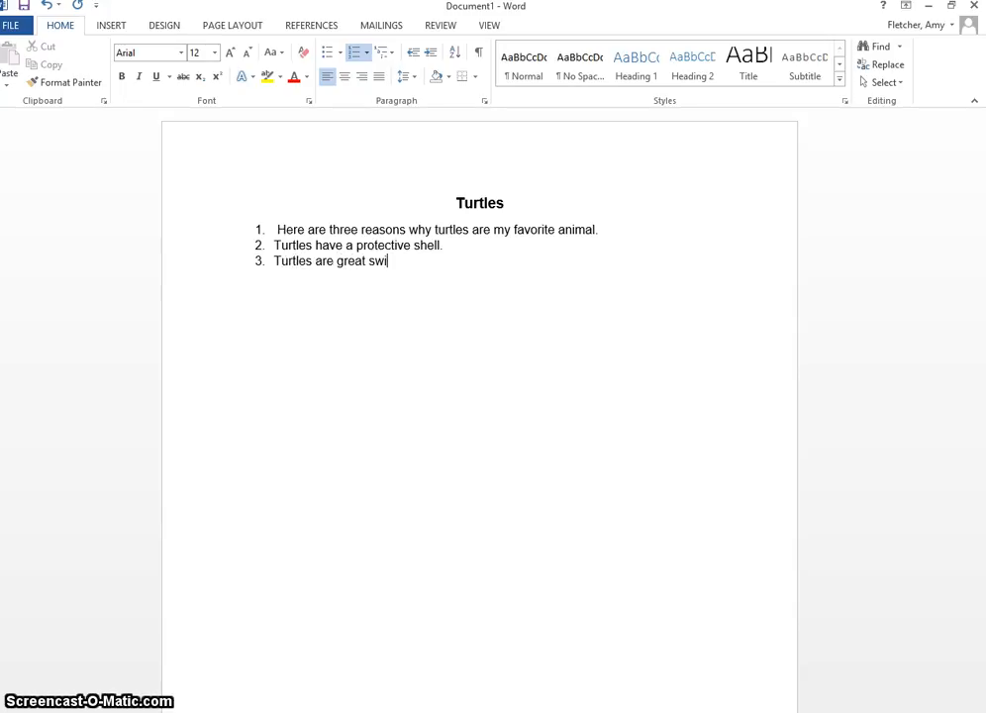
{"action": "type", "text": "mmers."}
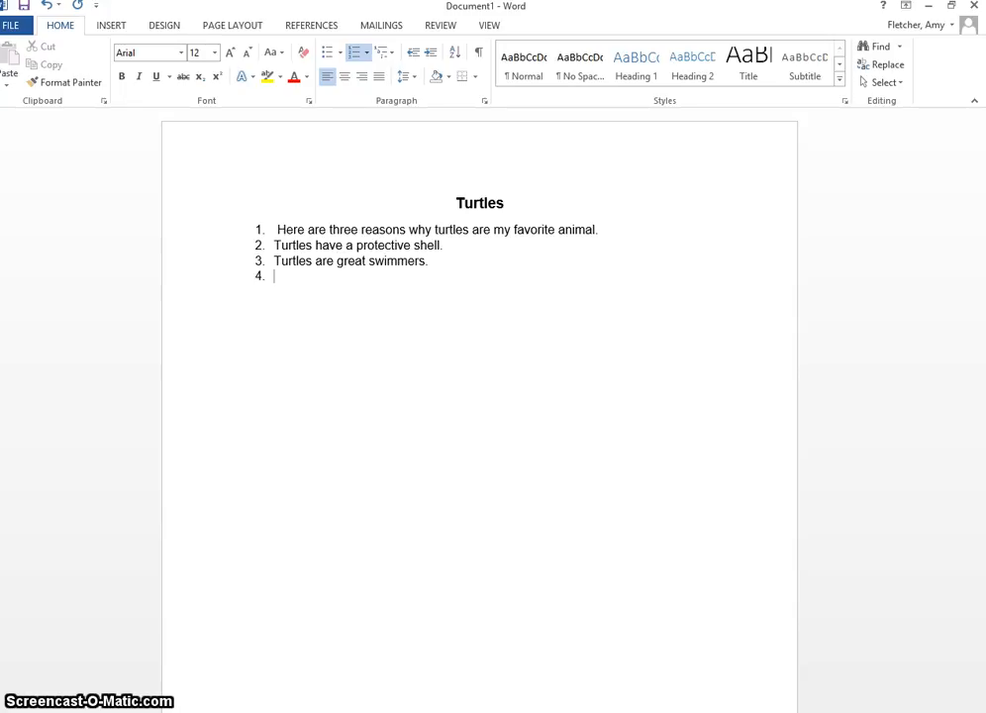
Type item four, 'Turtles live in lakes.', and start a fifth item.
{"action": "type", "text": "T"}
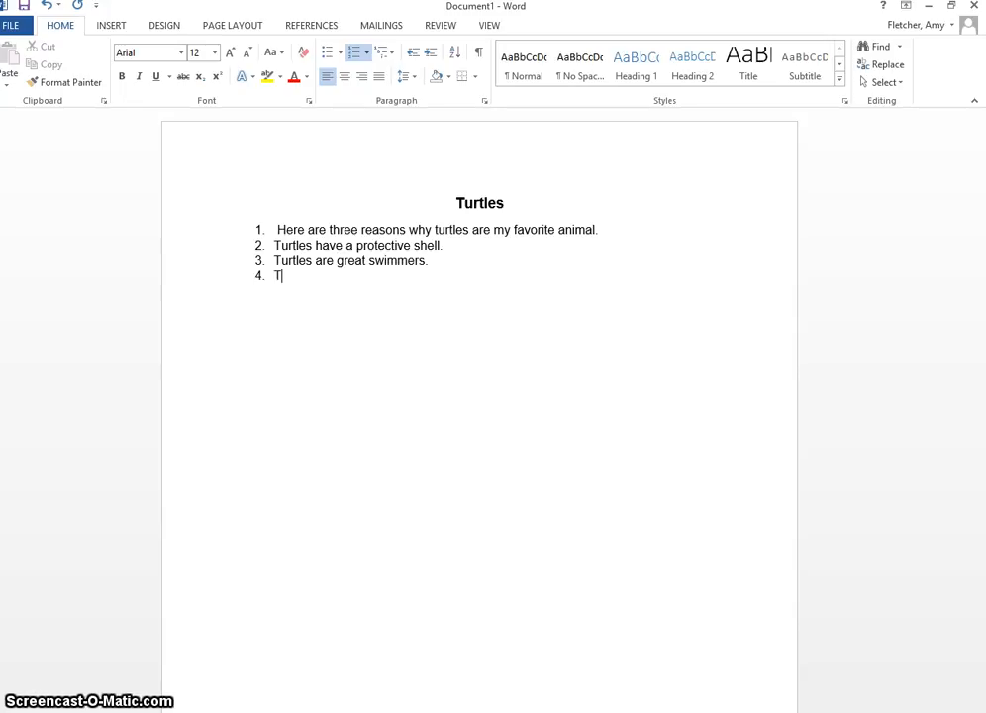
{"action": "type", "text": "Turtles liv"}
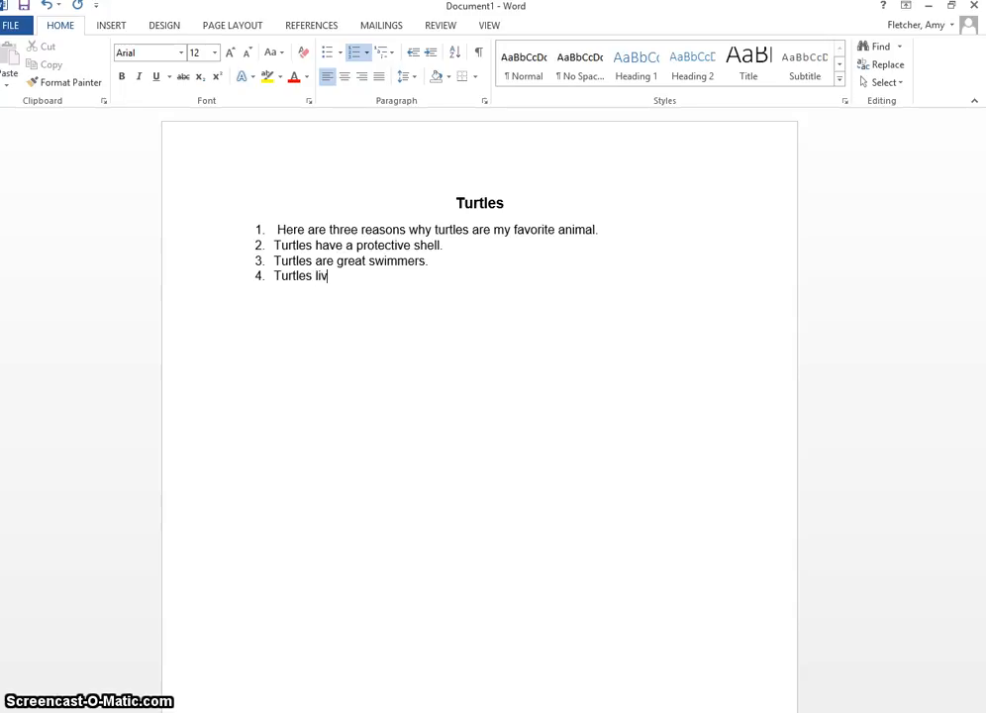
{"action": "type", "text": "e in lakes"}
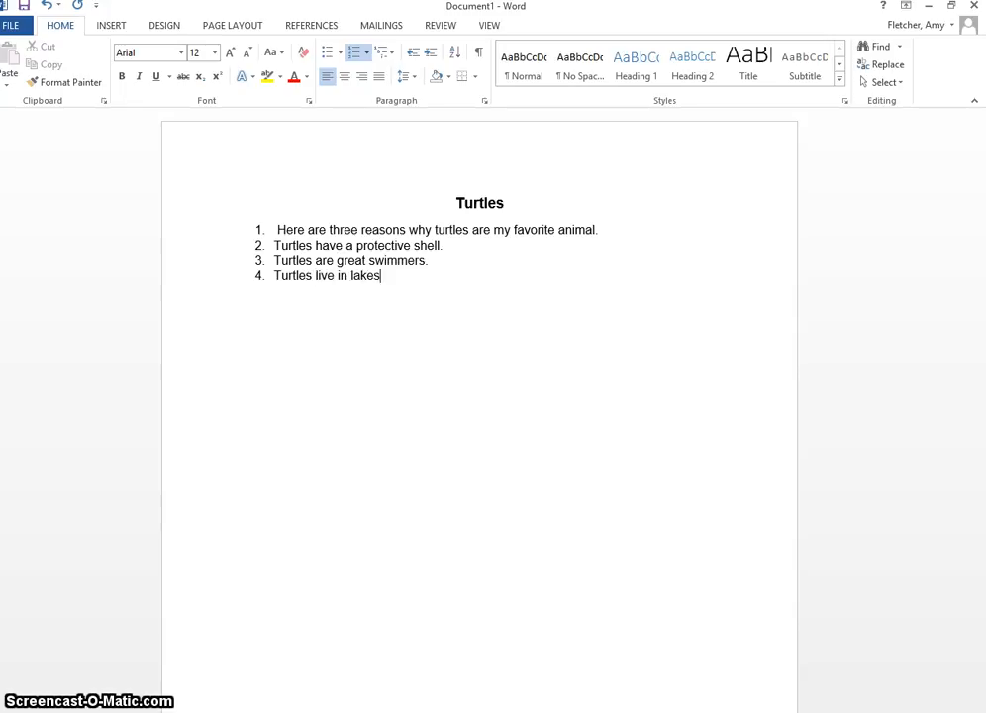
{"action": "key", "text": "enter"}
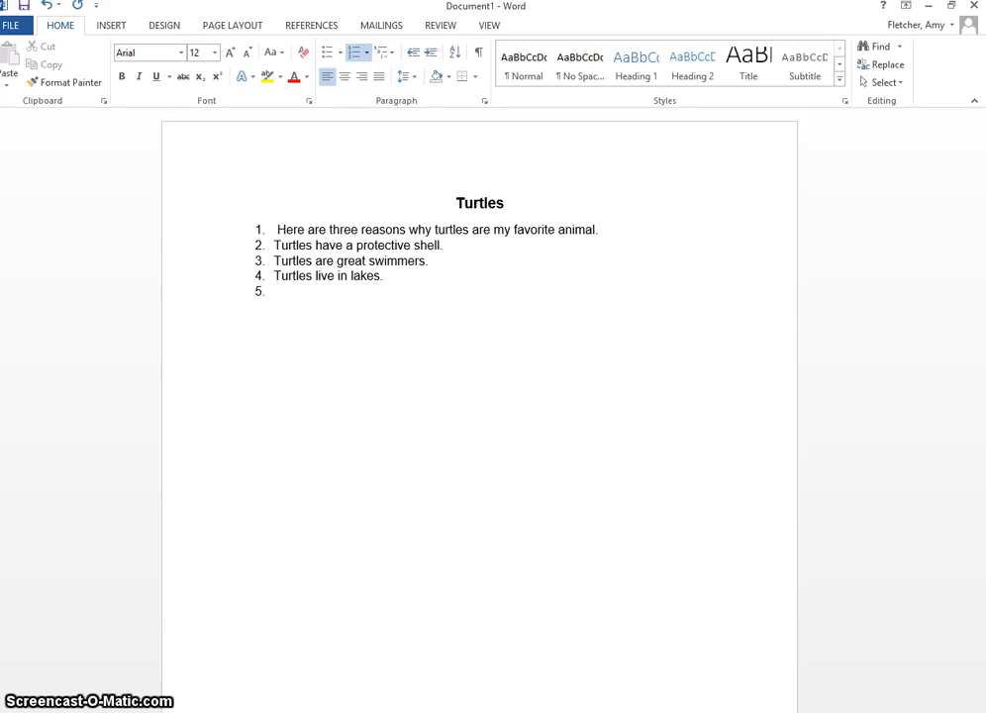
Type 'These are three reasons why turtles are my favorite animal.', fixing a typo in 'animal'.
{"action": "type", "text": "These are t"}
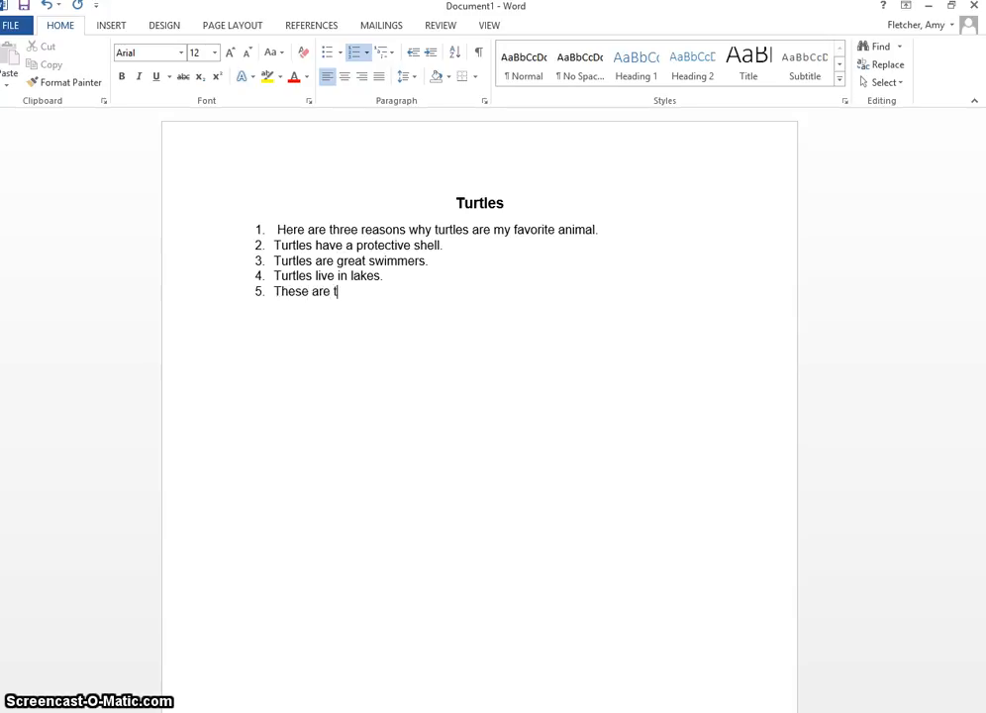
{"action": "type", "text": "hree r"}
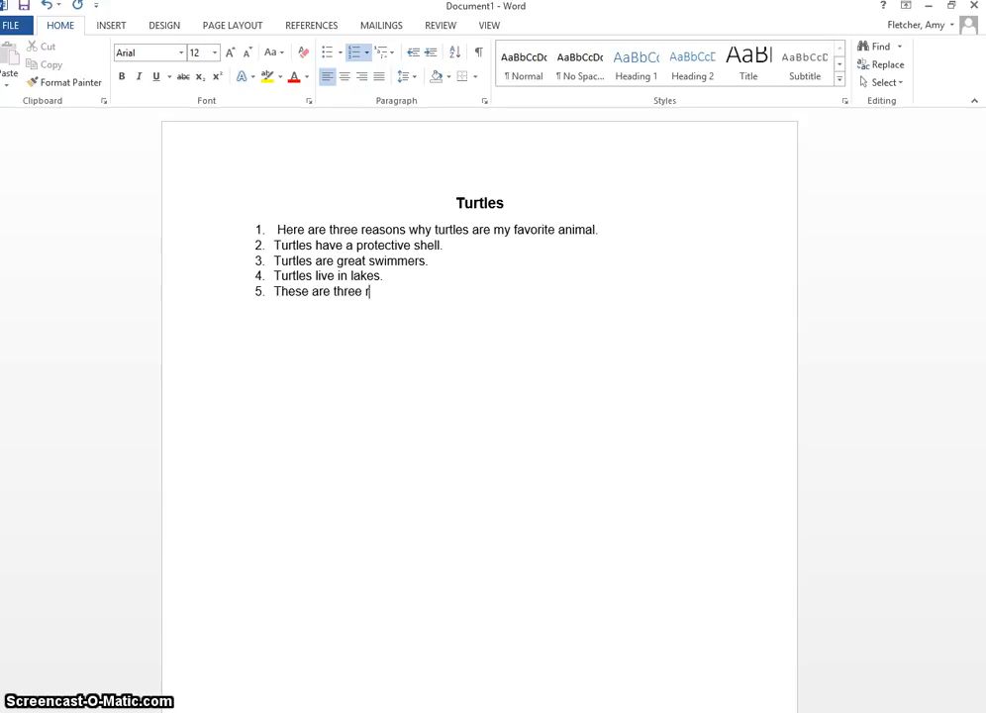
{"action": "type", "text": "easons"}
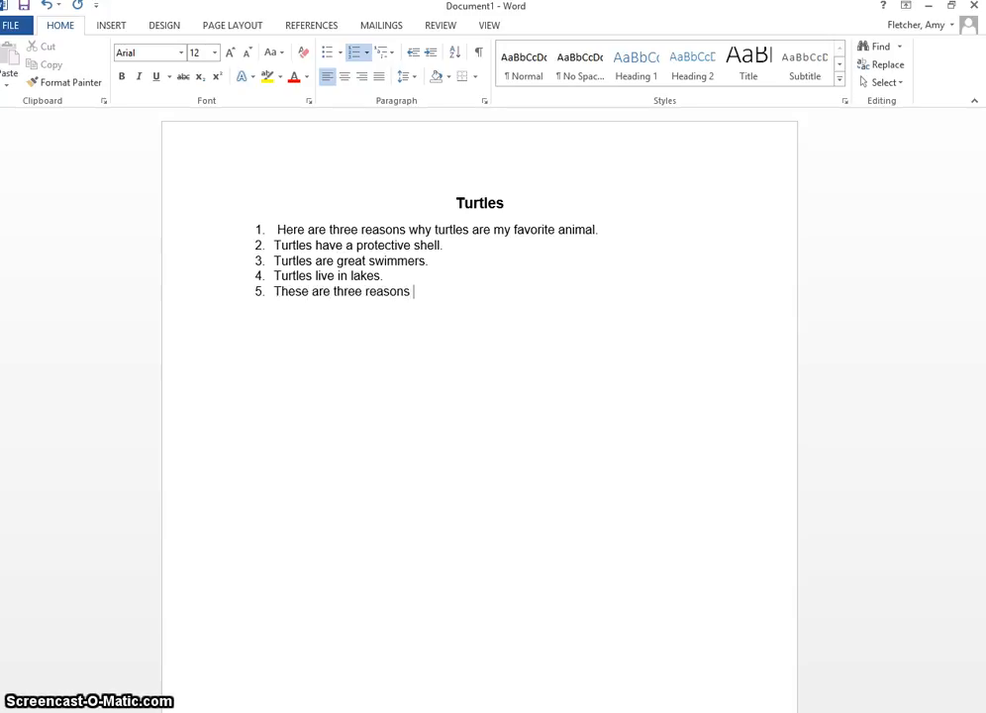
{"action": "type", "text": "why turtles"}
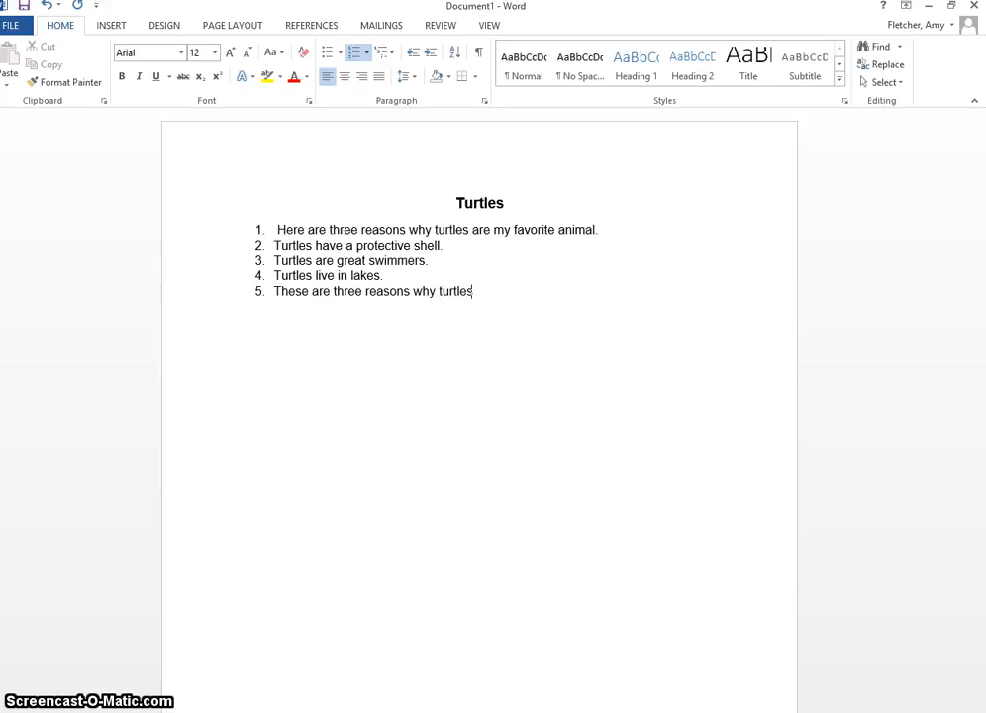
{"action": "type", "text": "are my favorite anu"}
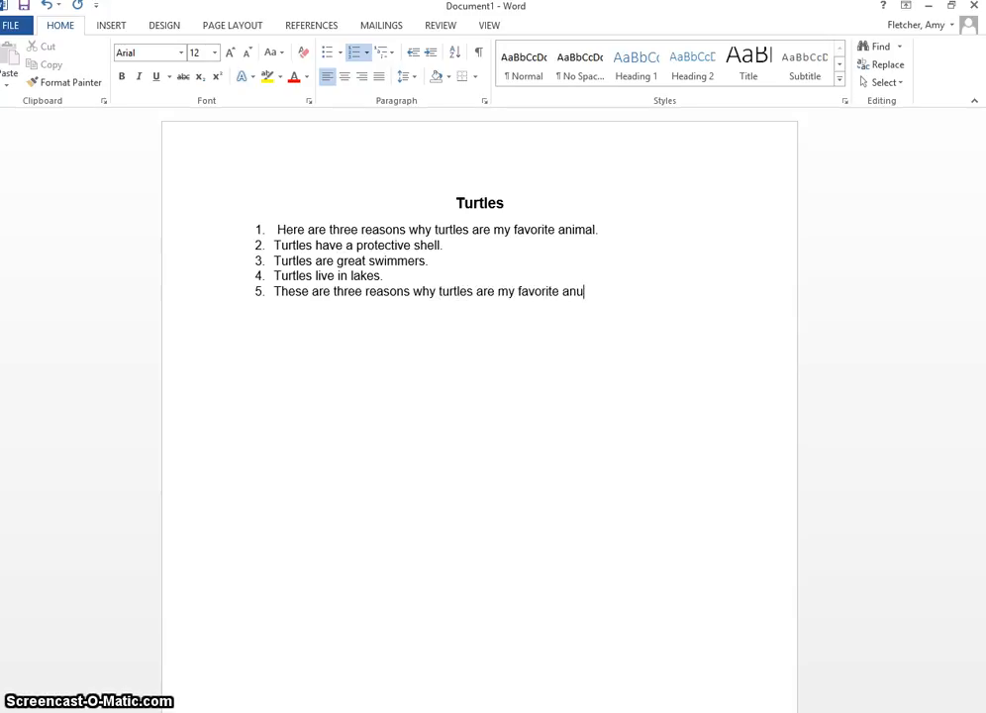
{"action": "key", "text": "backspace"}
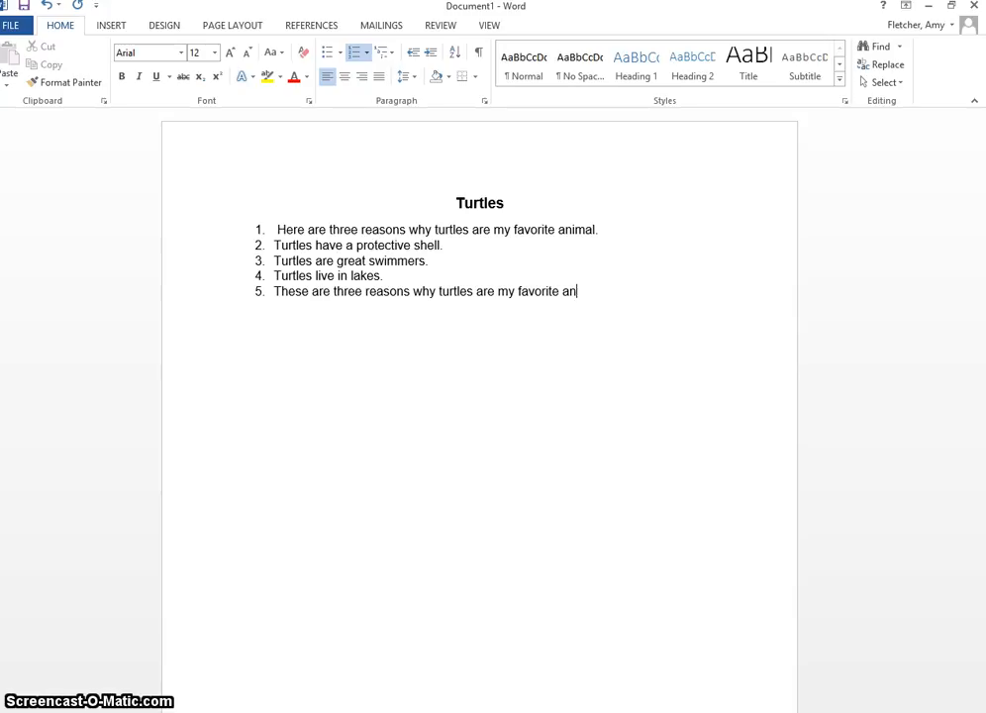
{"action": "type", "text": "imal."}
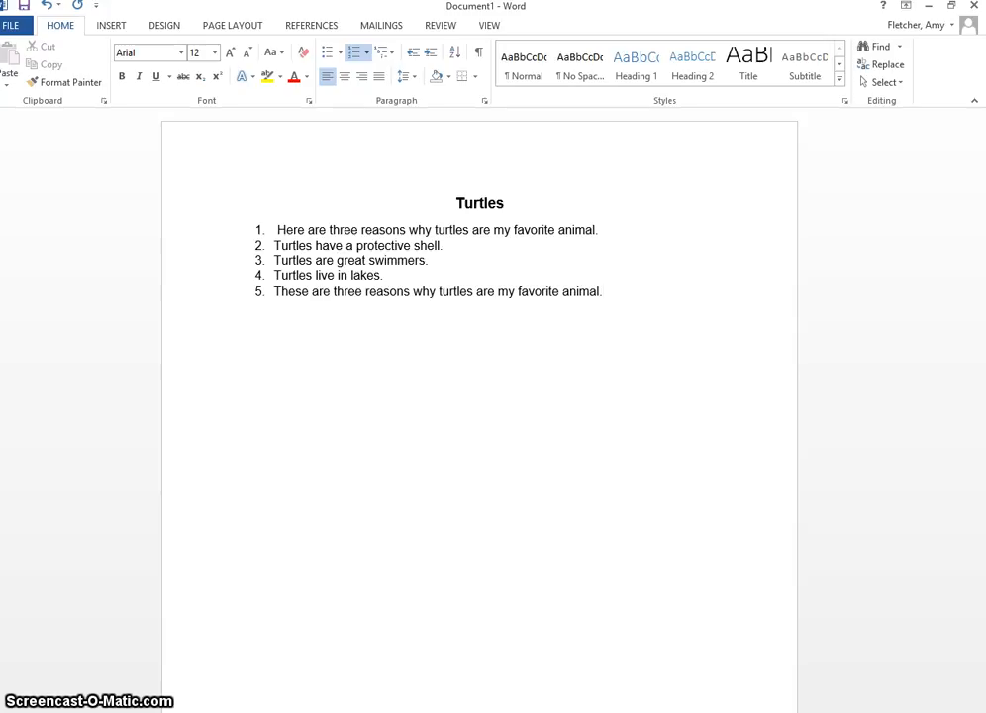
{"action": "mouse_move", "coordinate": [775, 213]}
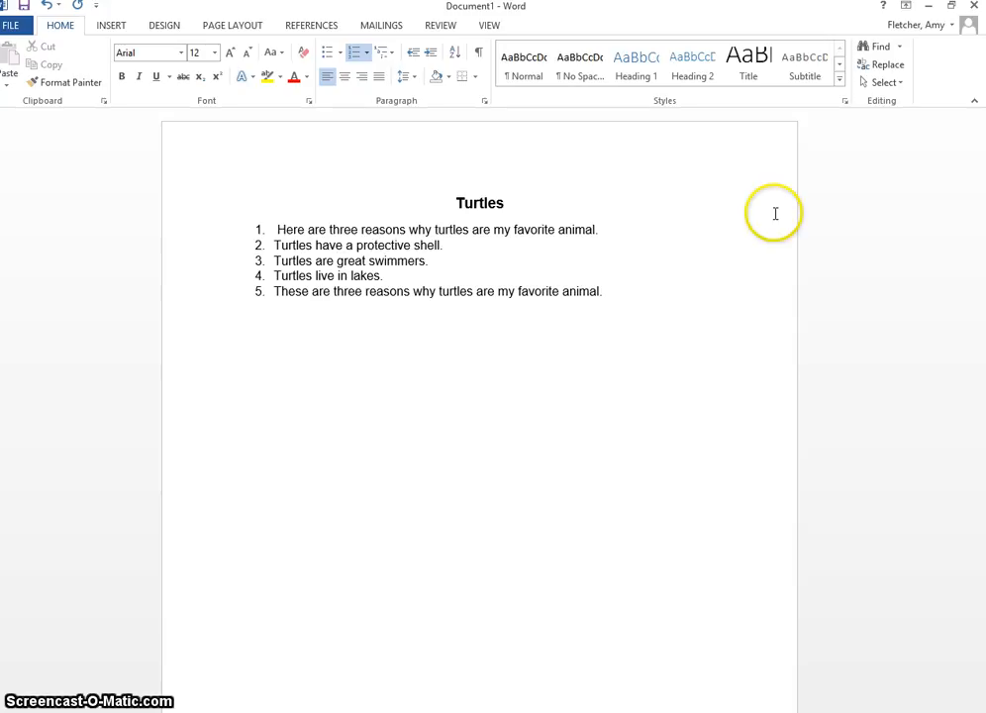
{"action": "mouse_move", "coordinate": [316, 228]}
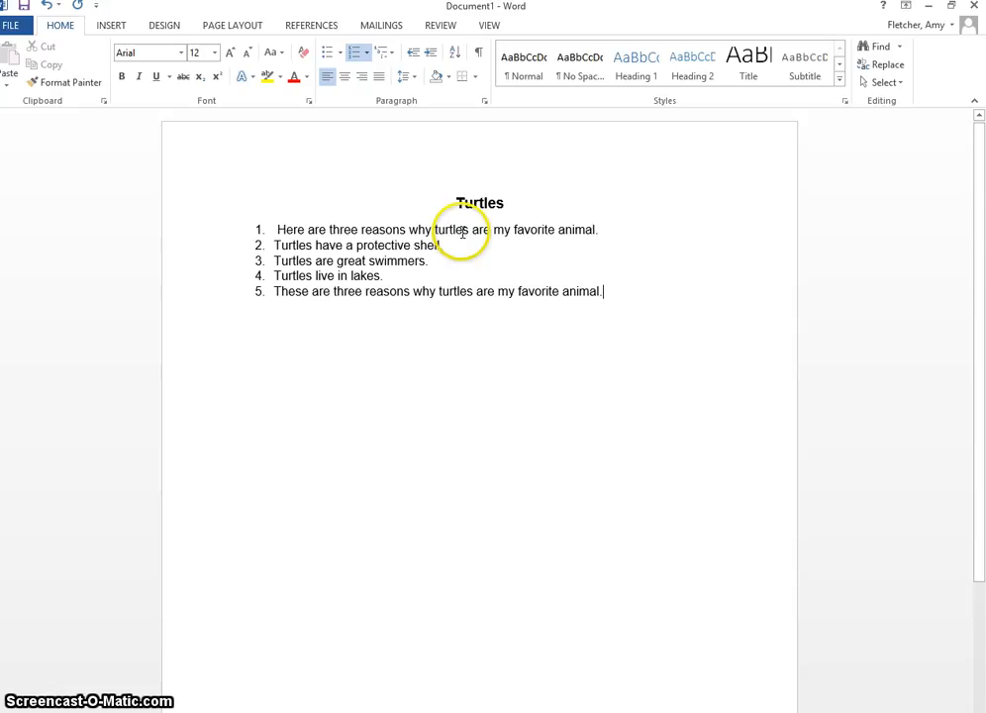
{"action": "mouse_move", "coordinate": [495, 233]}
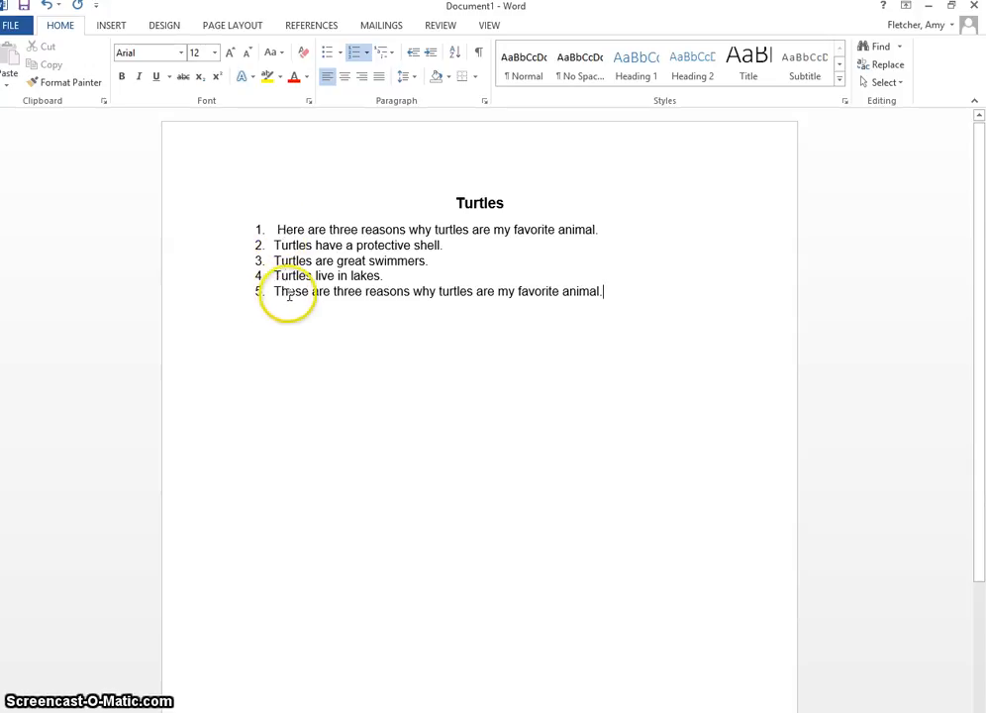
{"action": "mouse_move", "coordinate": [494, 297]}
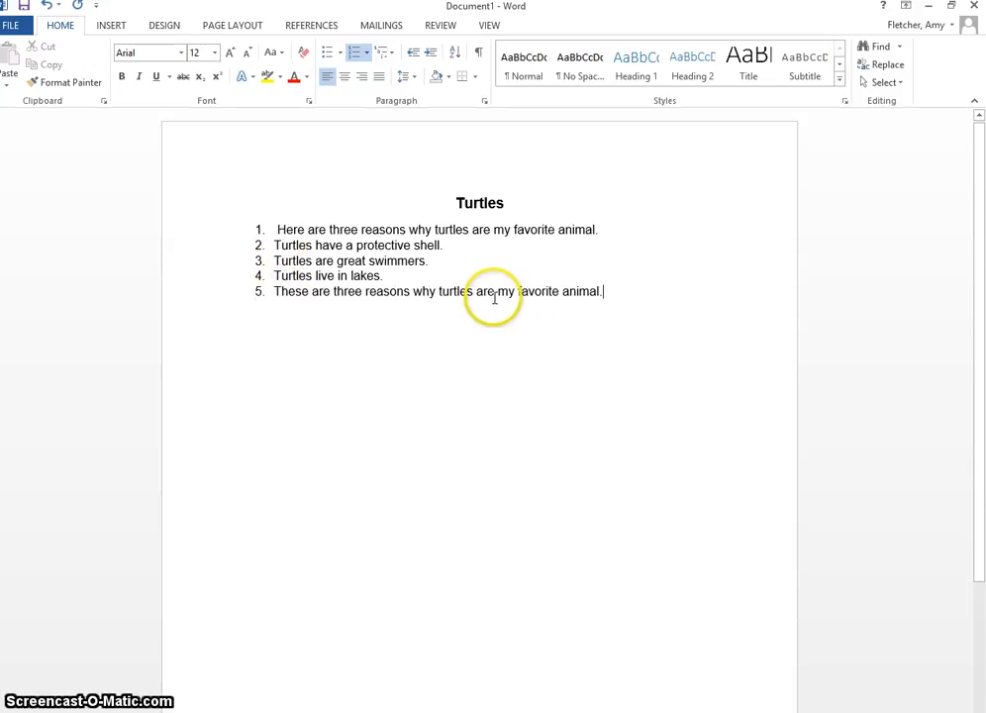
{"action": "mouse_move", "coordinate": [609, 309]}
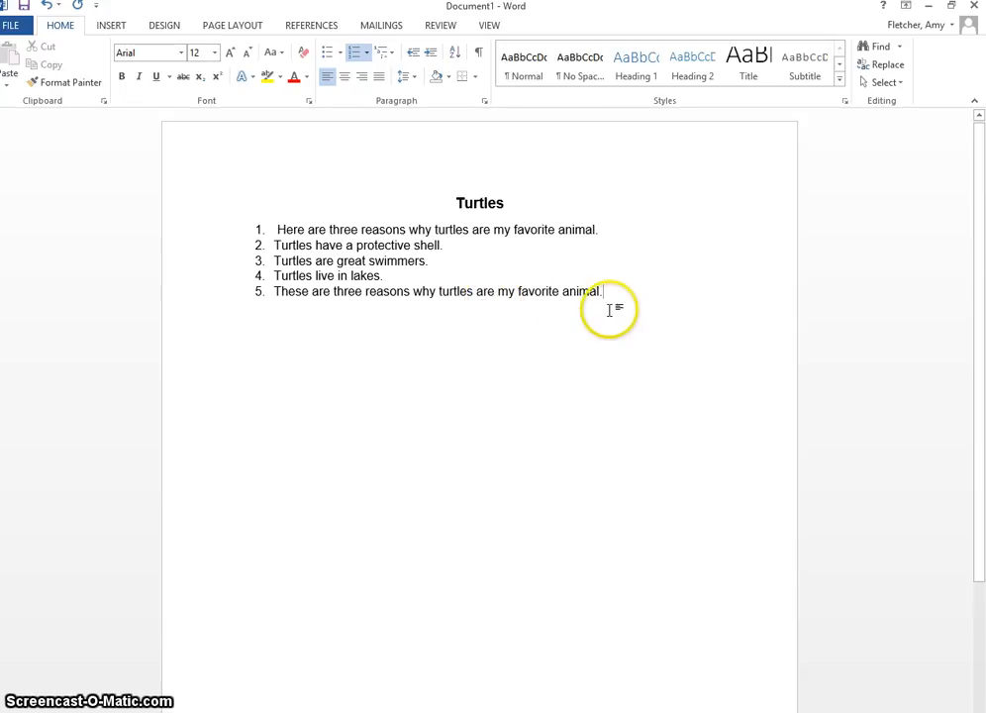
{"action": "mouse_move", "coordinate": [579, 330]}
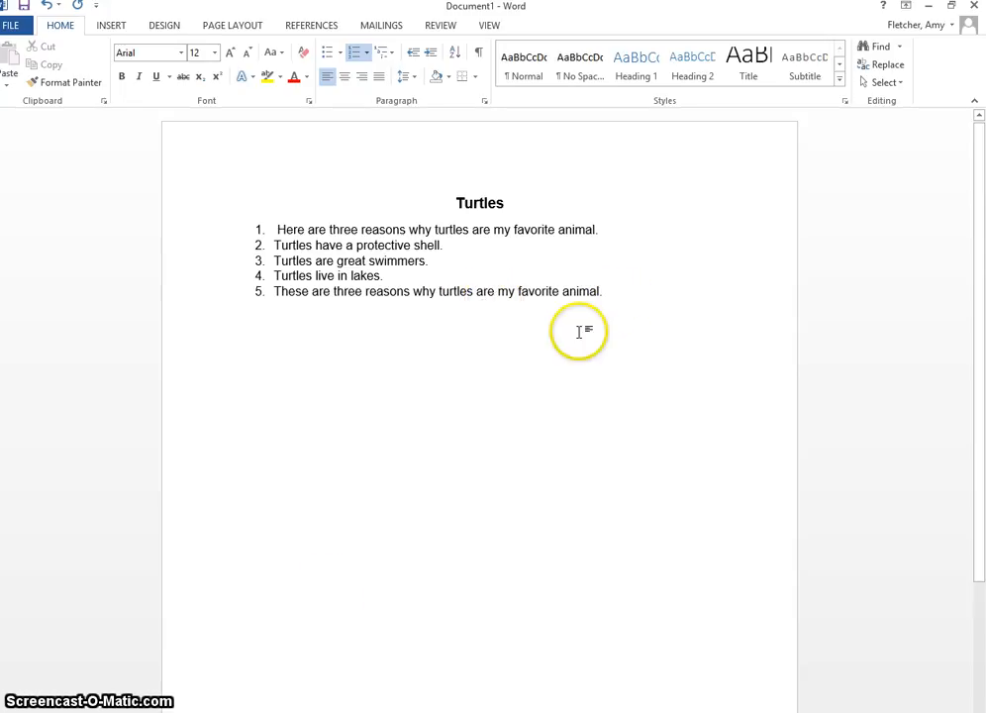